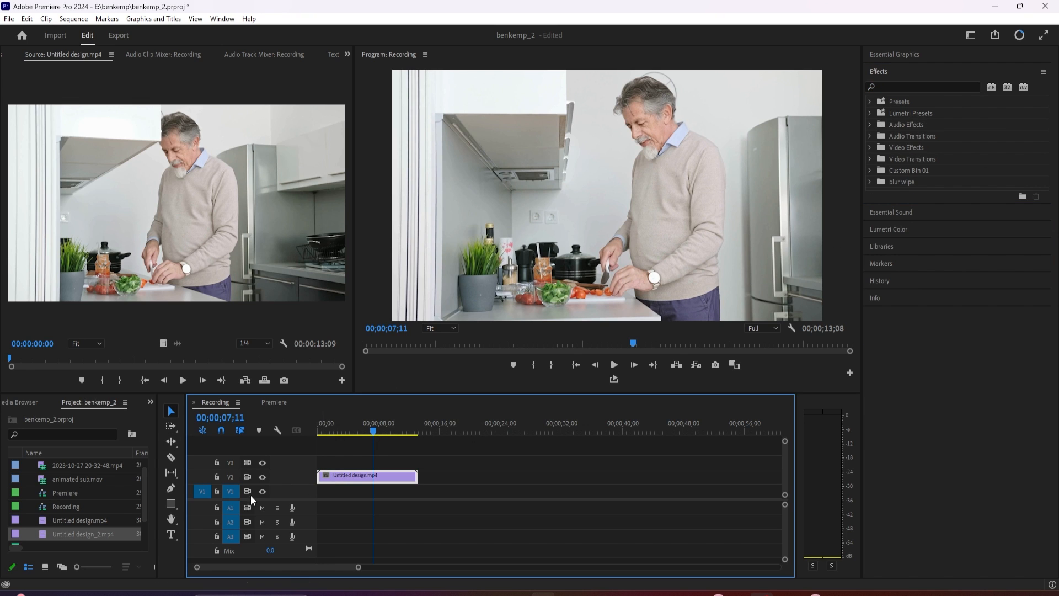
Step: Place Untitled design_2.mp4 on V1 beneath the first clip and trim its end to match
{"action": "double_click", "coordinate": [83, 534]}
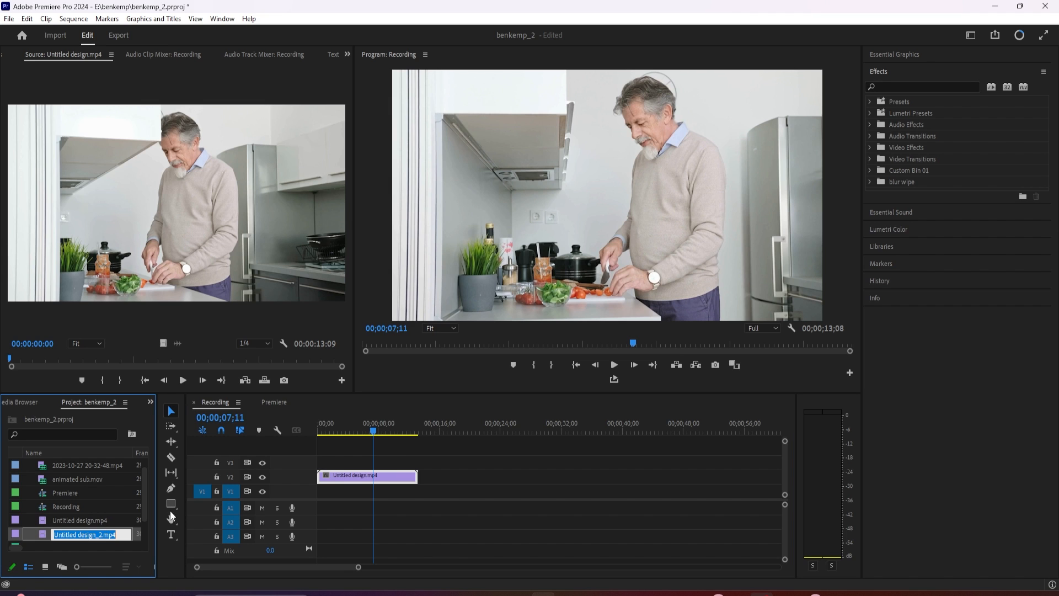
{"action": "left_click_drag", "start_coordinate": [83, 533], "coordinate": [368, 489]}
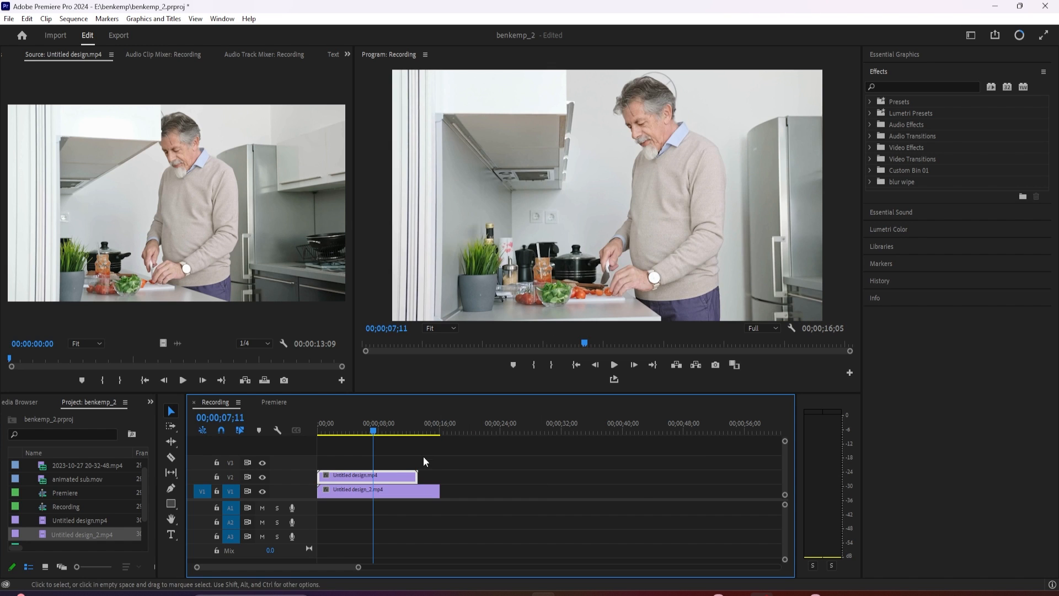
{"action": "left_click_drag", "start_coordinate": [439, 489], "coordinate": [429, 489]}
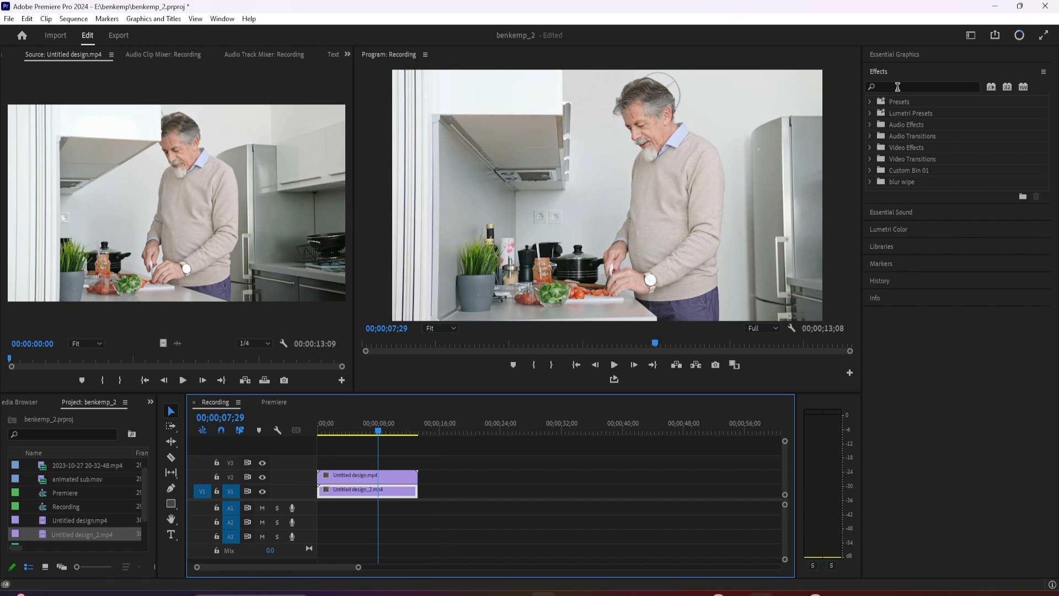
Step: Find the Crop effect via search and apply it to the upper clip Untitled design.mp4
{"action": "type", "text": "crop"}
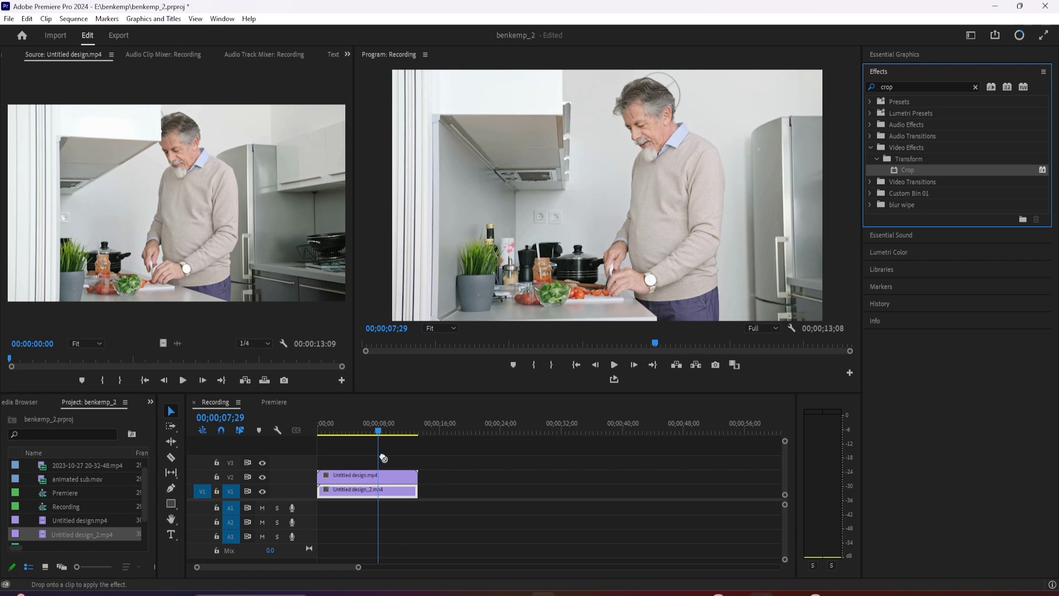
{"action": "left_click", "coordinate": [365, 475]}
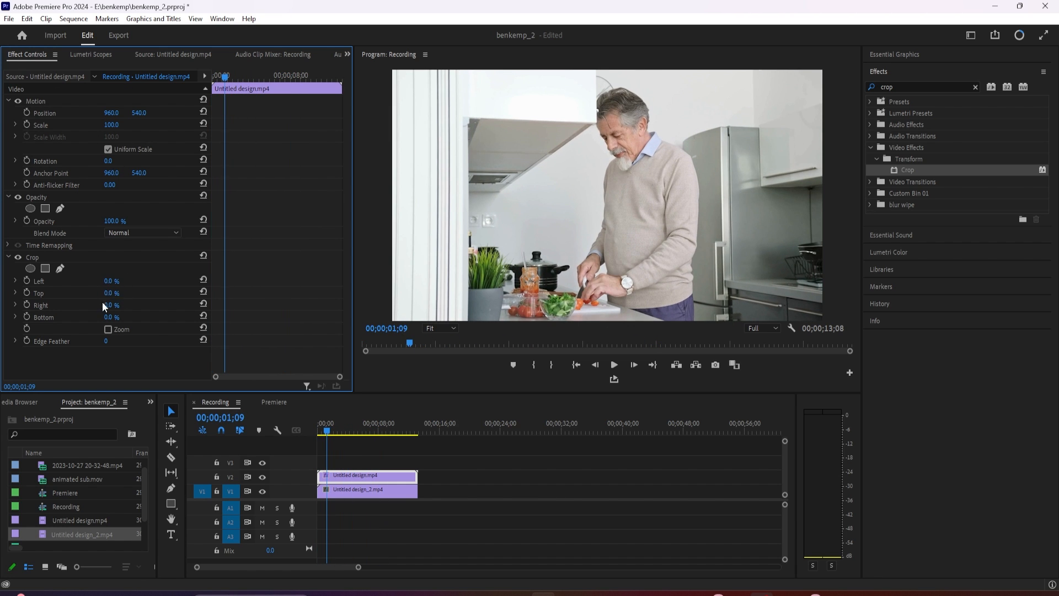
Step: Crop the upper clip 35% left and 25% right and lower its Position X
{"action": "left_click", "coordinate": [119, 280]}
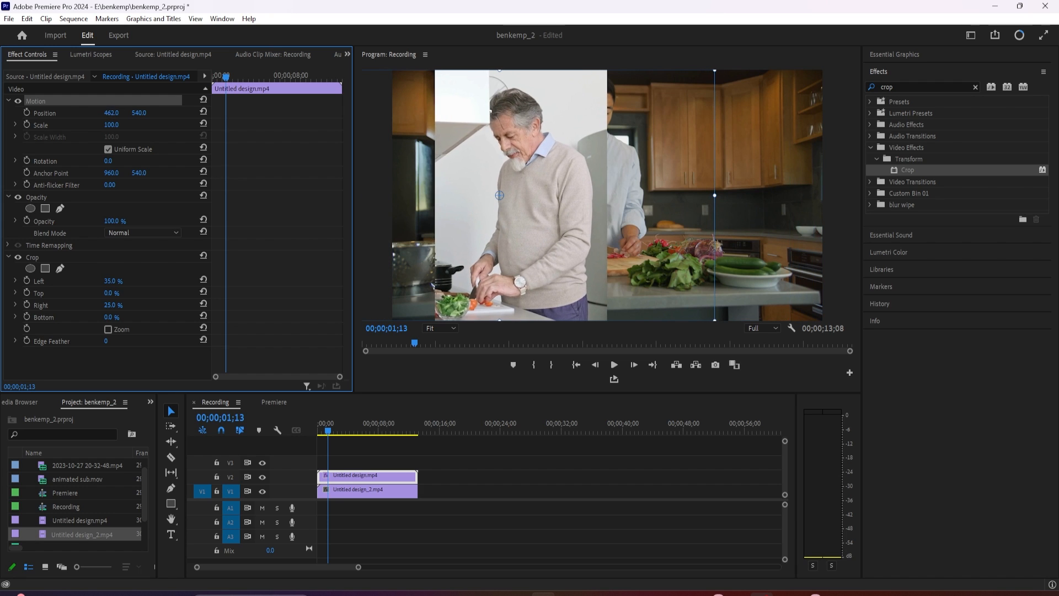
Step: Slide the older man's clip flush to the left edge of the frame
{"action": "left_click_drag", "start_coordinate": [110, 112], "coordinate": [89, 112]}
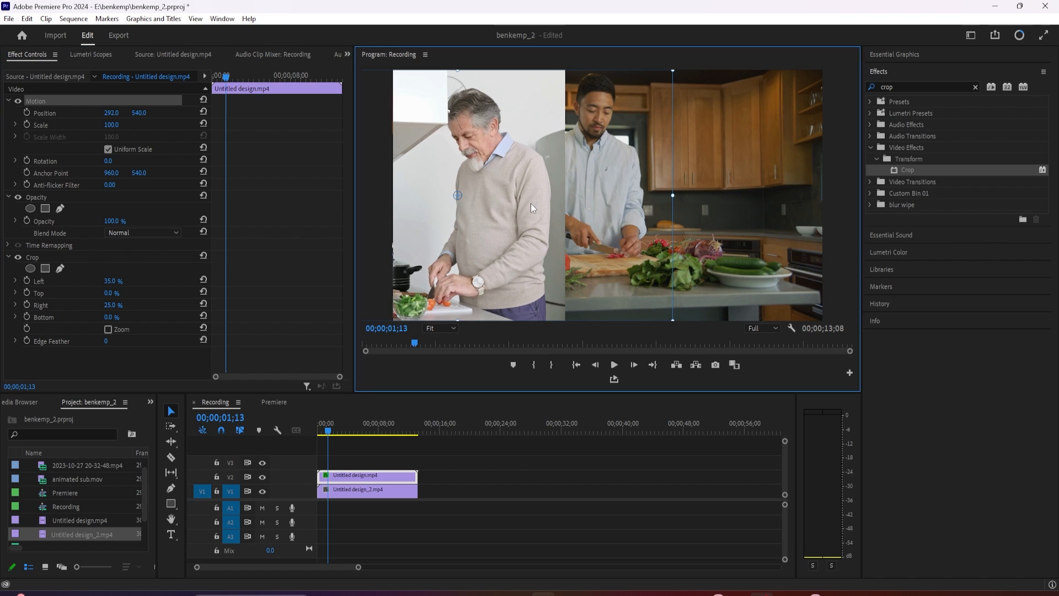
{"action": "mouse_move", "coordinate": [532, 224]}
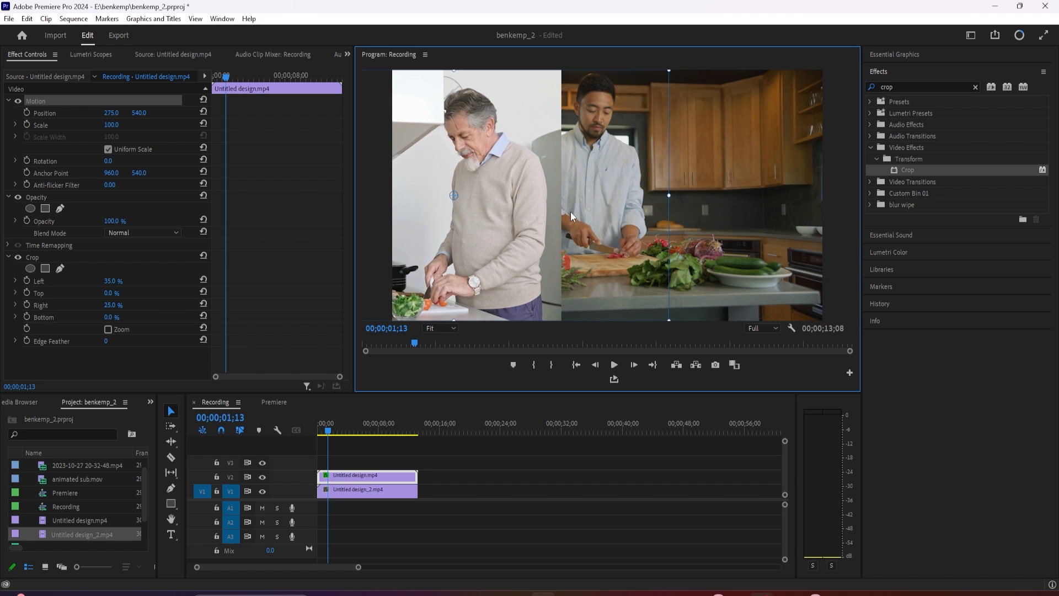
{"action": "mouse_move", "coordinate": [554, 228]}
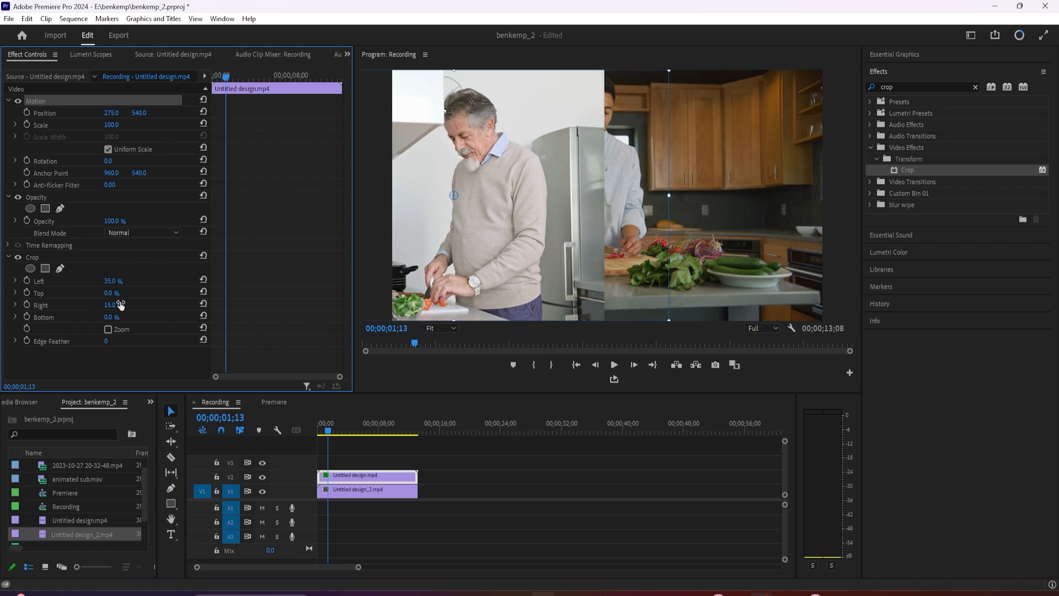
{"action": "mouse_move", "coordinate": [325, 491]}
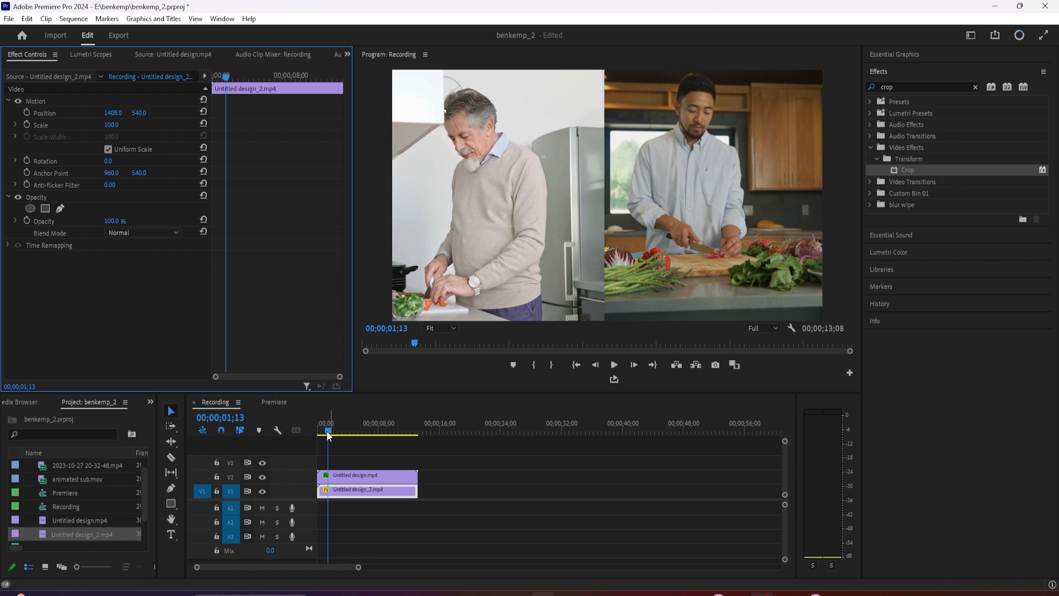
{"action": "left_click", "coordinate": [633, 365]}
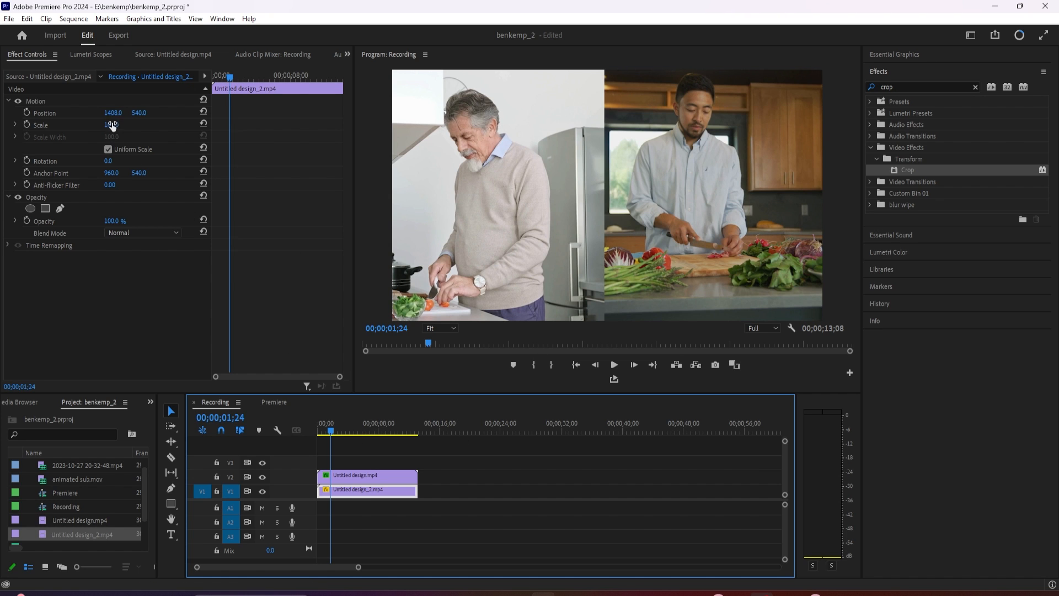
{"action": "left_click", "coordinate": [111, 125]}
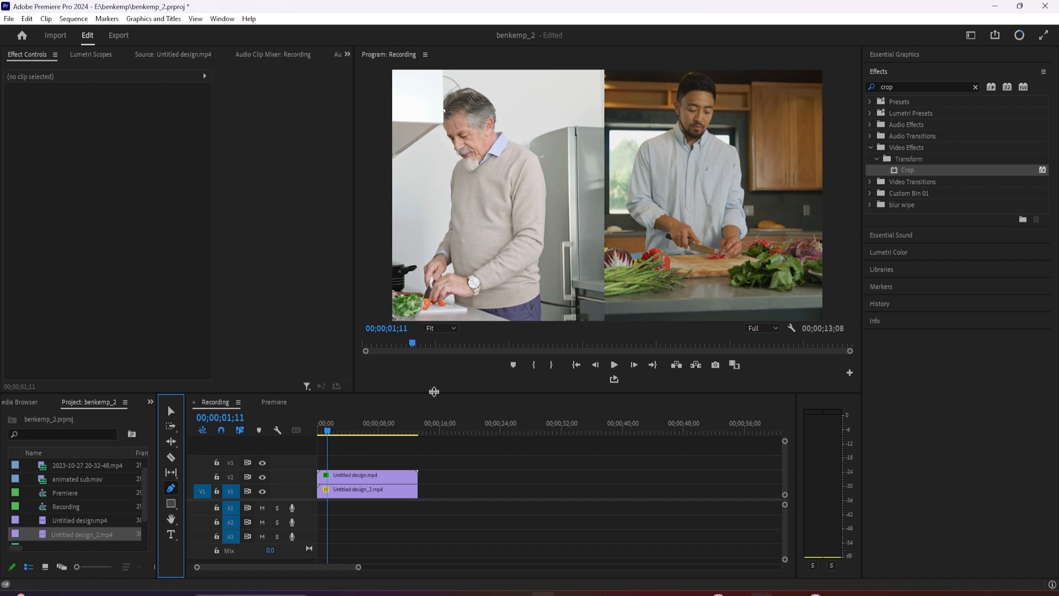
{"action": "mouse_move", "coordinate": [604, 76]}
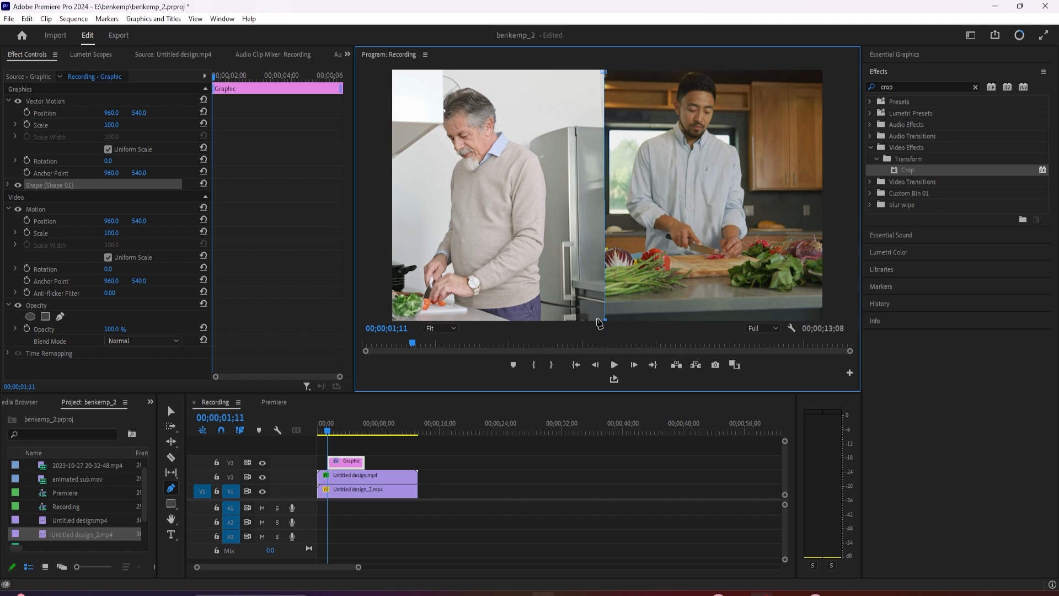
Step: Finish the divider shape and give it a white outer stroke of width 10
{"action": "left_click", "coordinate": [8, 185]}
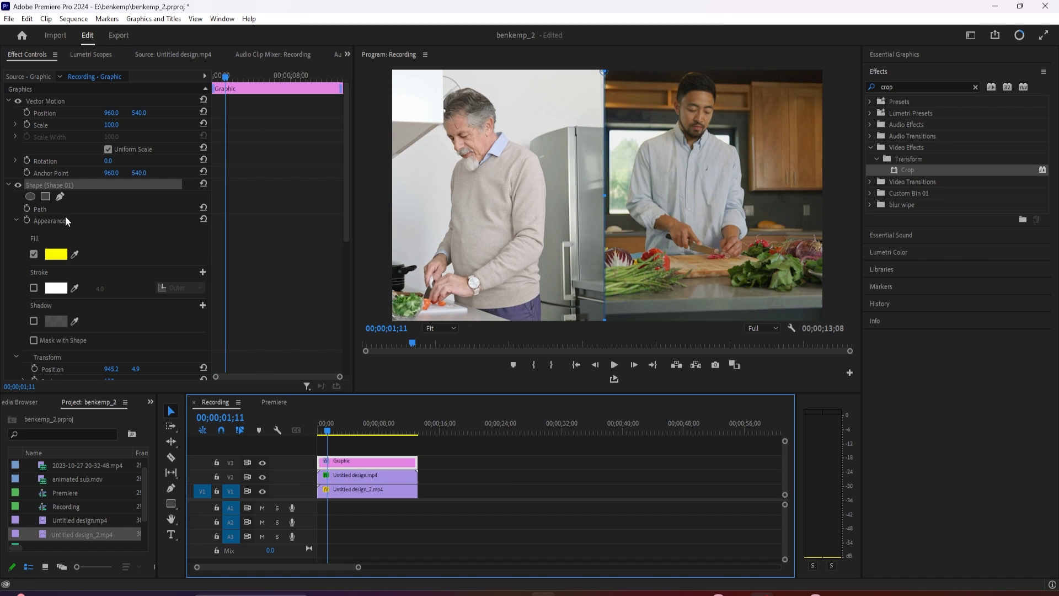
{"action": "left_click", "coordinate": [34, 288]}
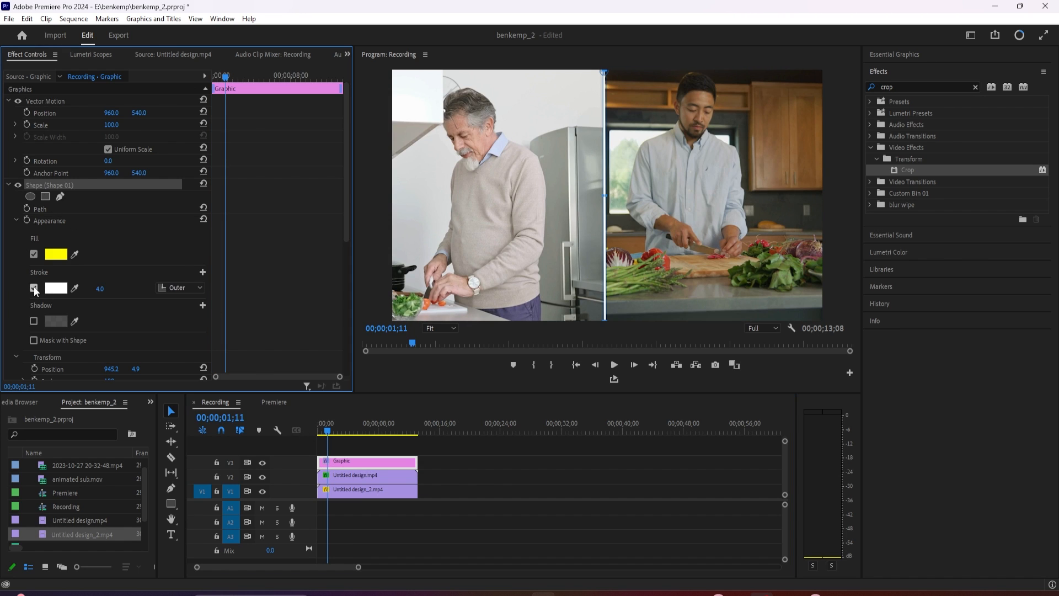
{"action": "left_click", "coordinate": [34, 288]}
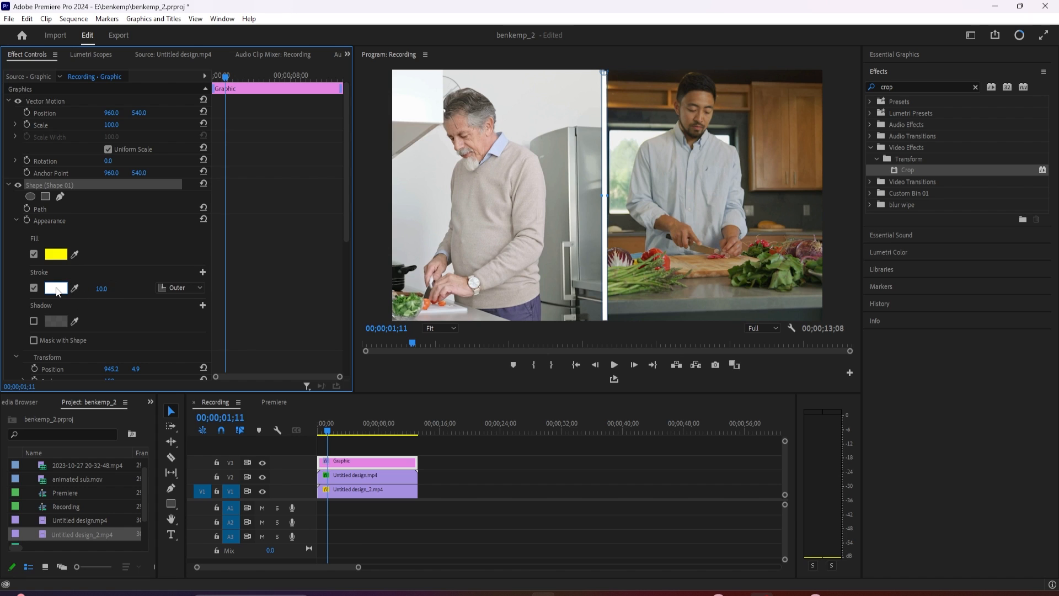
{"action": "left_click", "coordinate": [56, 288]}
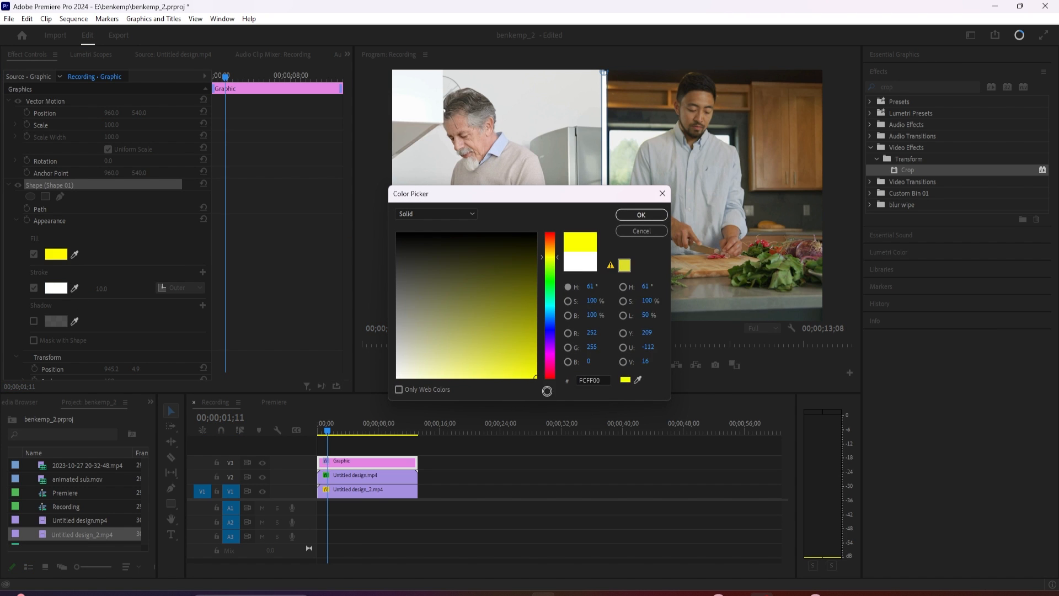
Step: Make the divider's stroke yellow and confirm a white fill in the Color Picker
{"action": "left_click", "coordinate": [639, 215]}
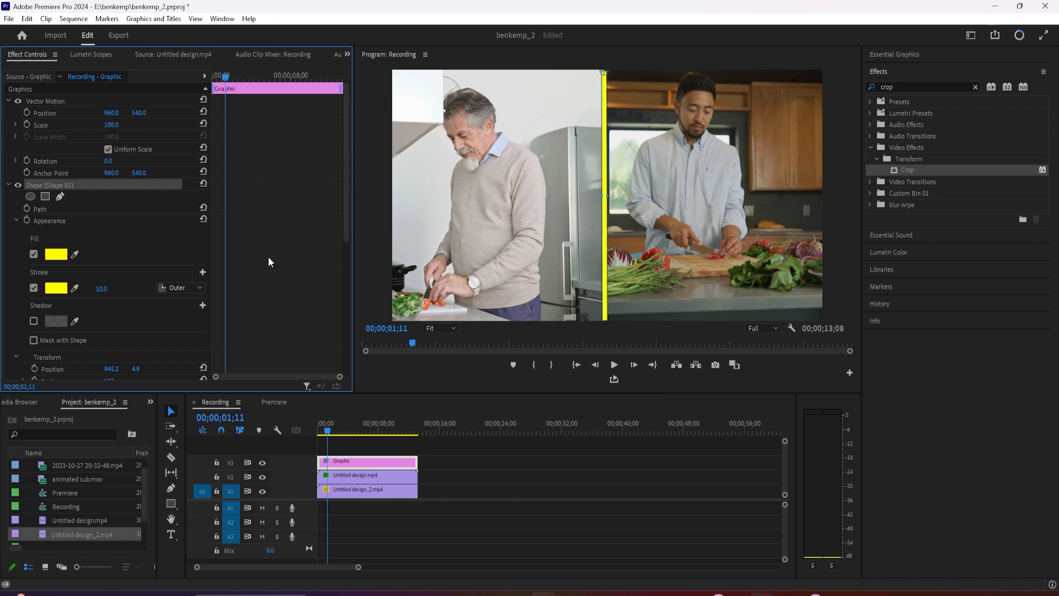
{"action": "left_click", "coordinate": [55, 253]}
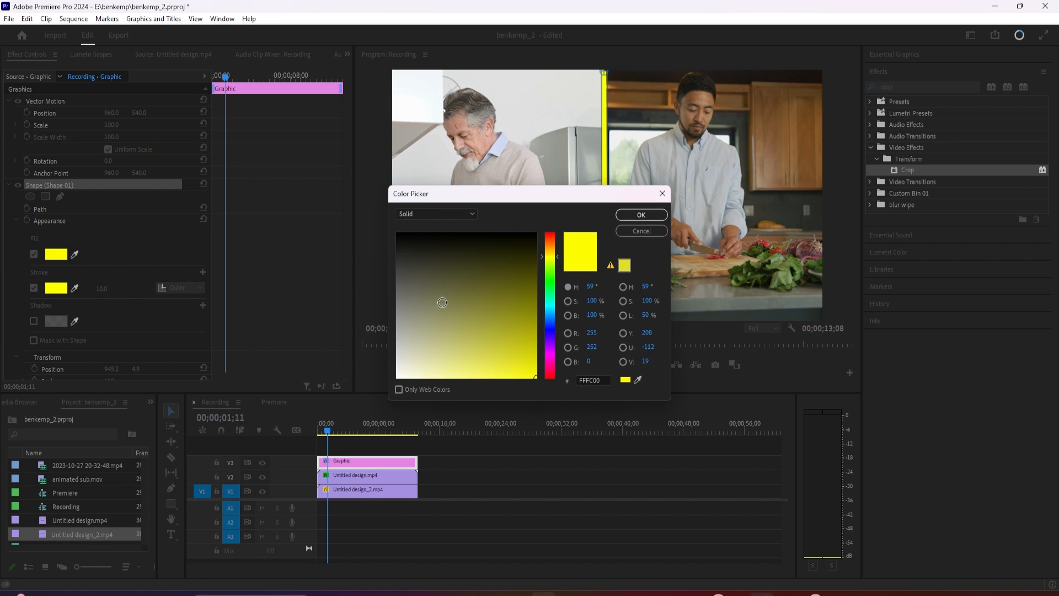
{"action": "left_click", "coordinate": [639, 215]}
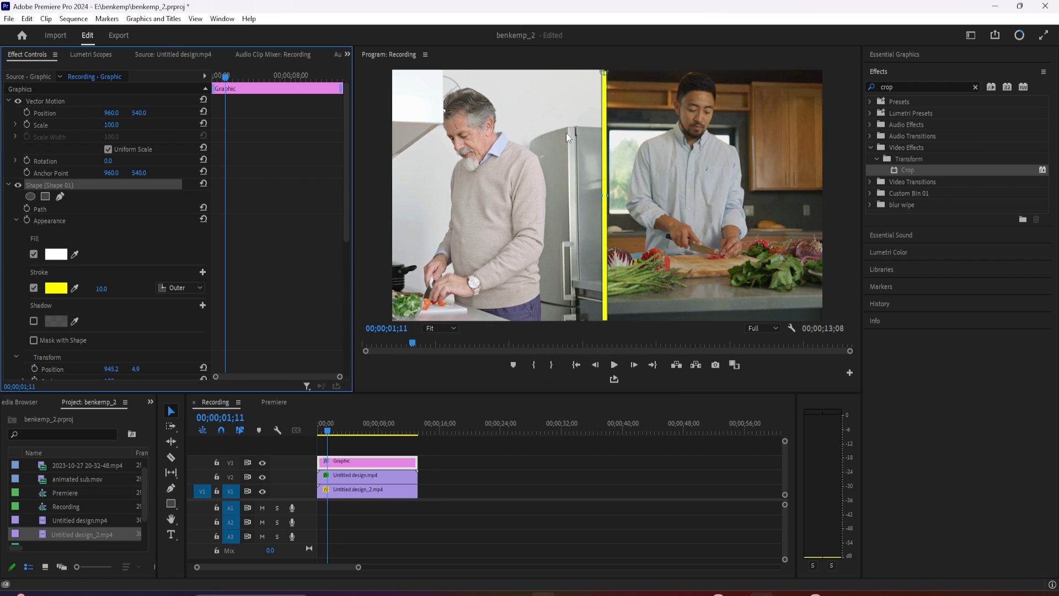